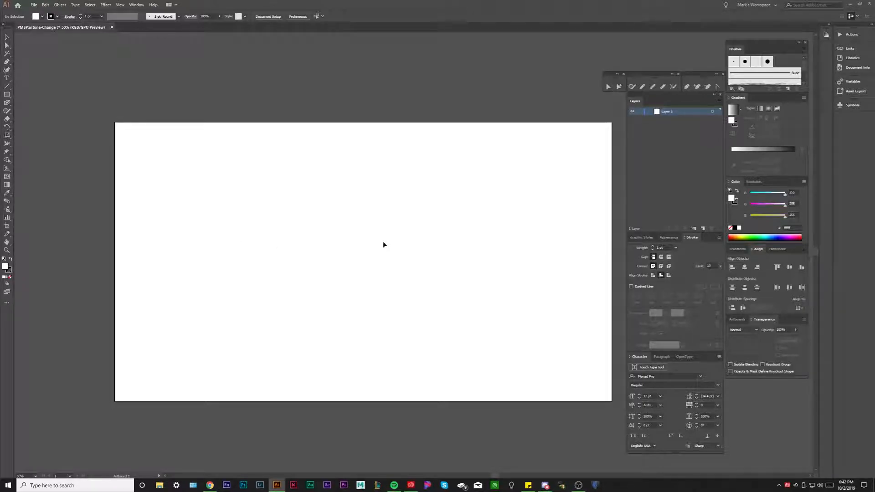
pyautogui.moveTo(213, 205)
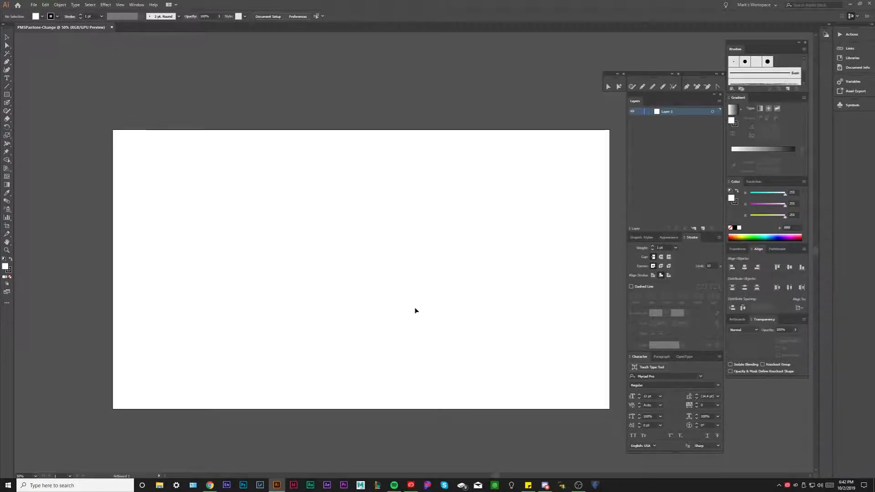
# Step: Open the Window menu to list the available panels
pyautogui.click(136, 4)
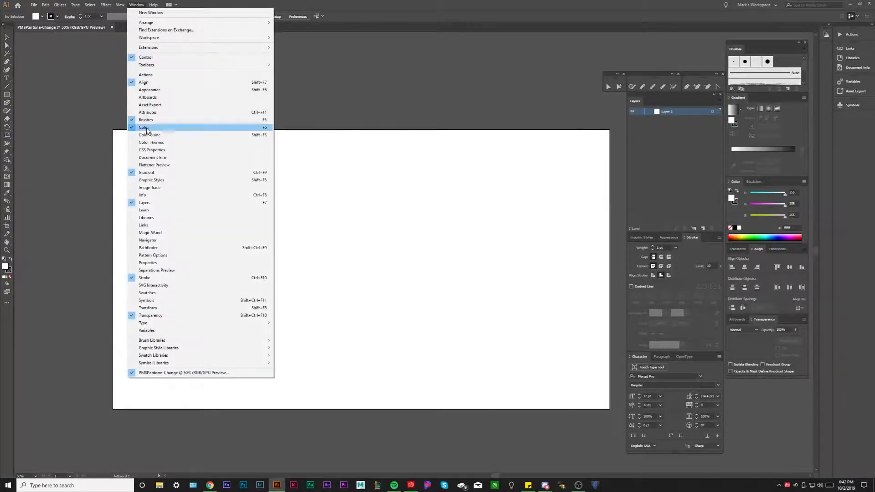
pyautogui.moveTo(146, 293)
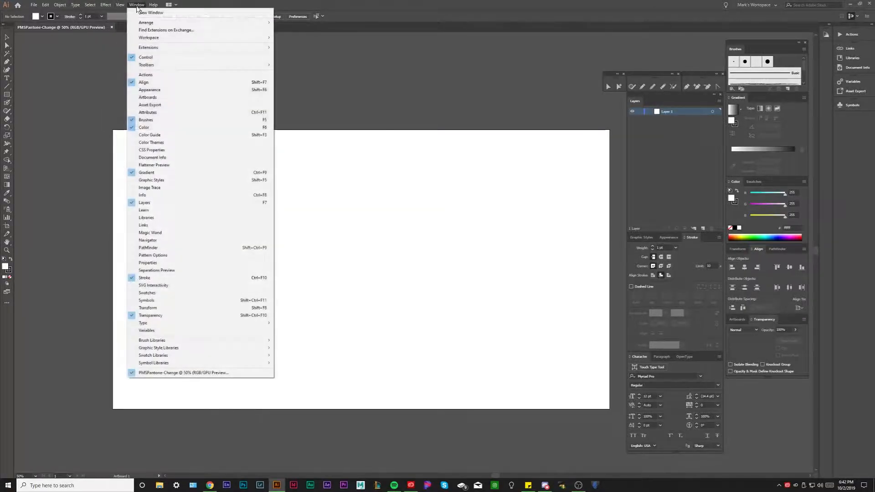
# Step: Show the Swatches panel and open its options menu for the PANTONE+ Solid Coated library
pyautogui.click(146, 293)
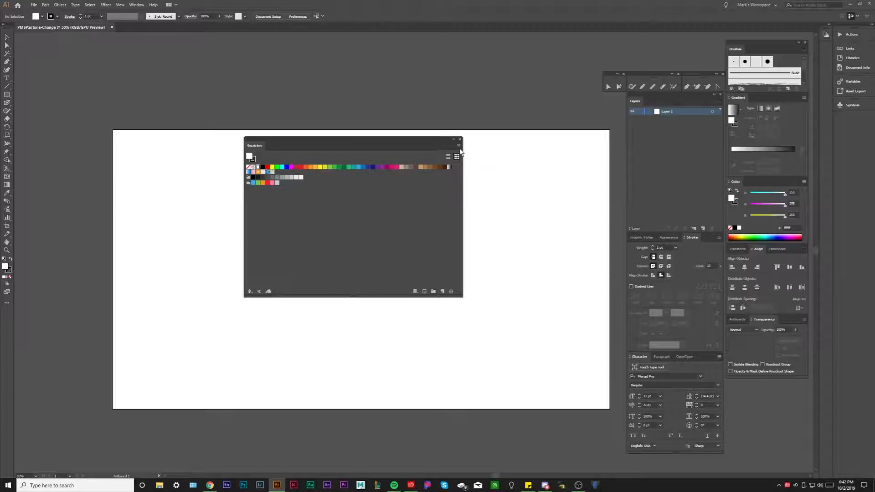
pyautogui.moveTo(459, 163)
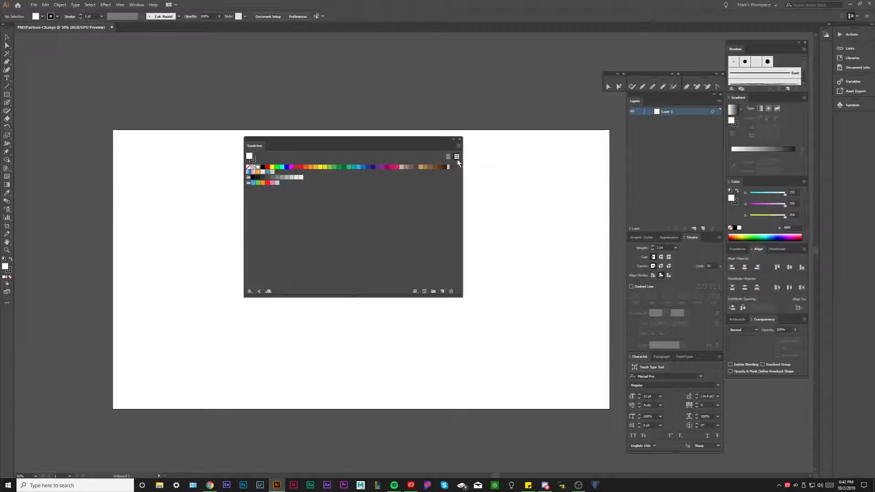
pyautogui.click(457, 157)
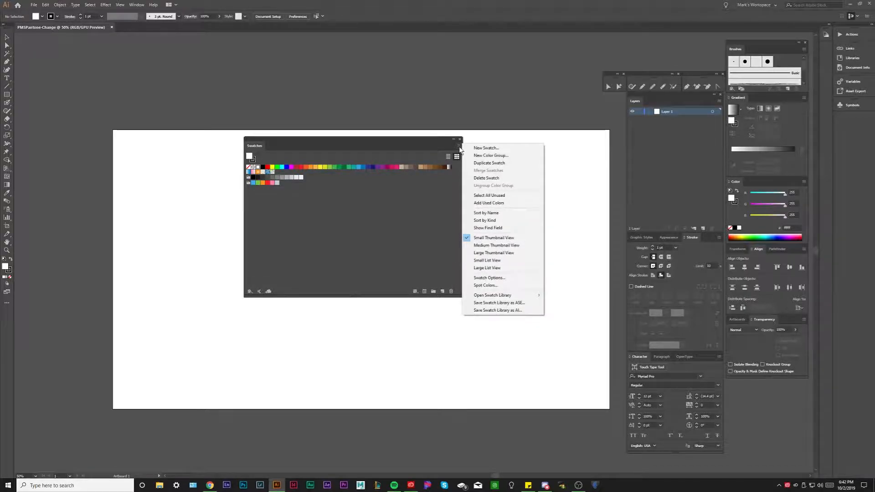
pyautogui.moveTo(492, 295)
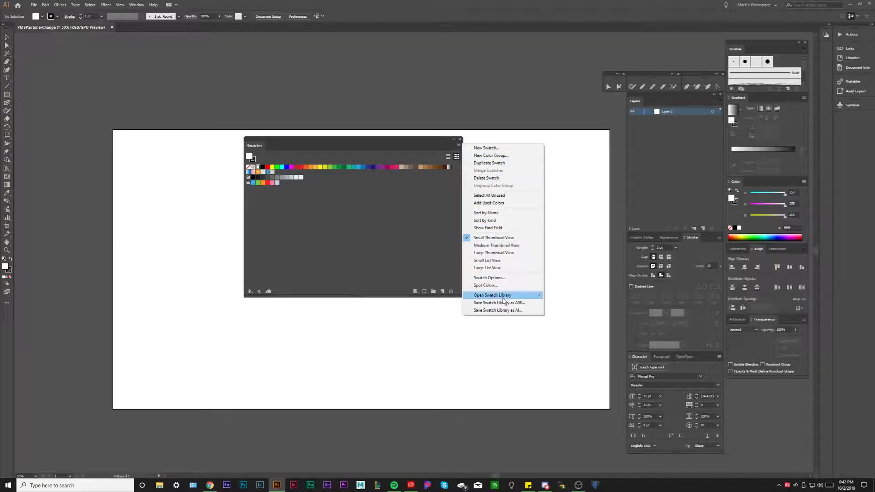
pyautogui.moveTo(492, 295)
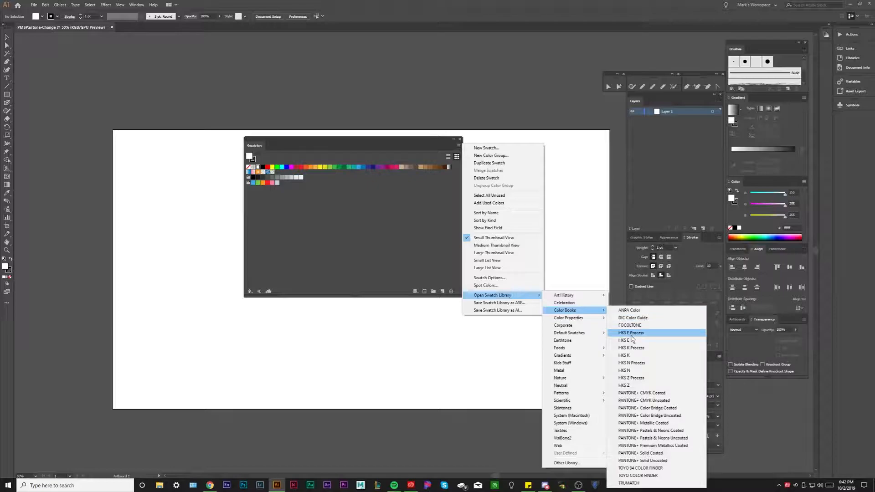
pyautogui.moveTo(631, 392)
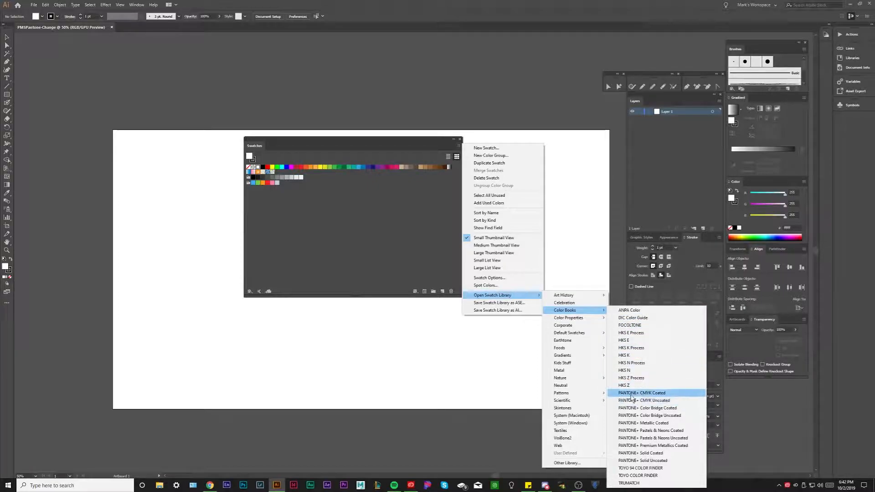
pyautogui.moveTo(657, 408)
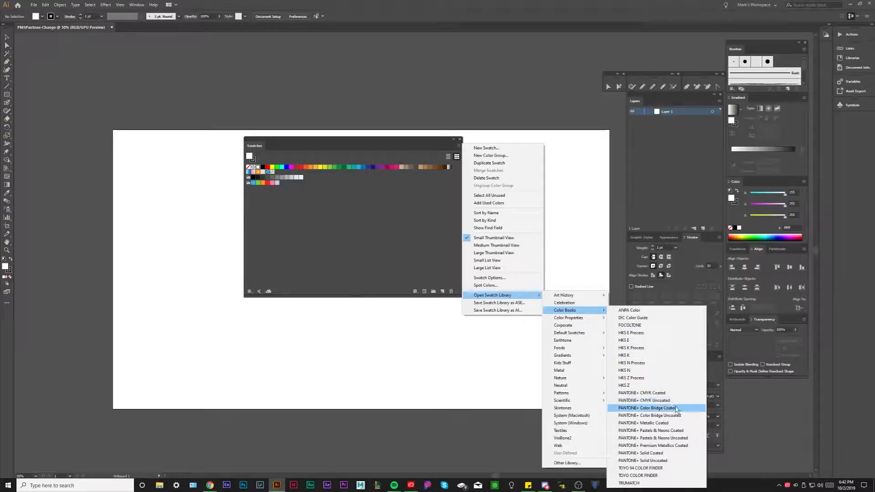
pyautogui.moveTo(640, 467)
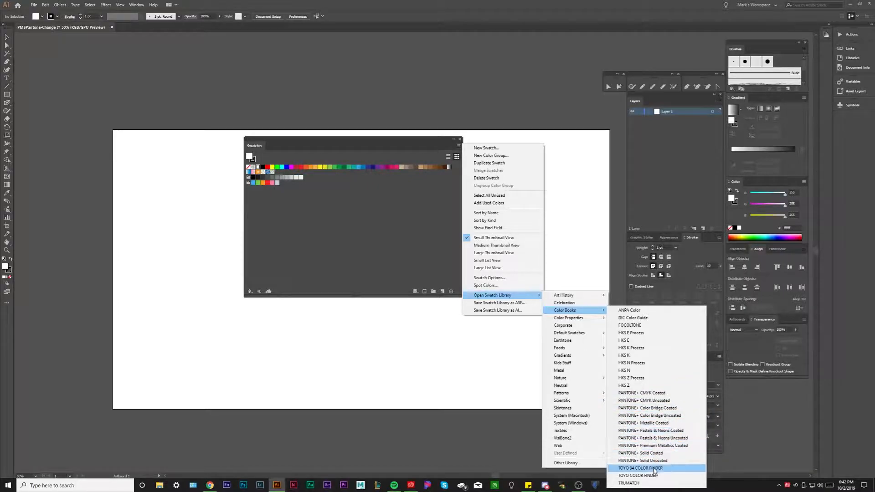
pyautogui.moveTo(643, 400)
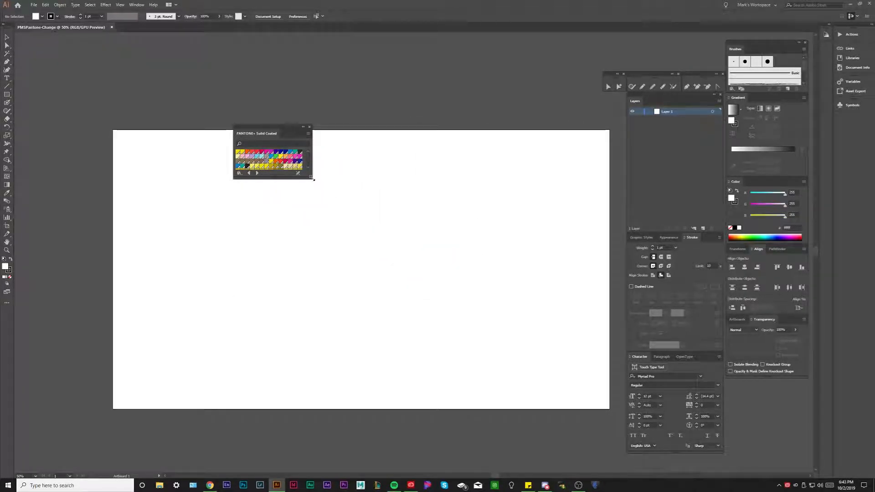
# Step: Resize the PANTONE+ Solid Coated library panel larger to reveal all its color chips
pyautogui.moveTo(311, 177); pyautogui.dragTo(507, 275)
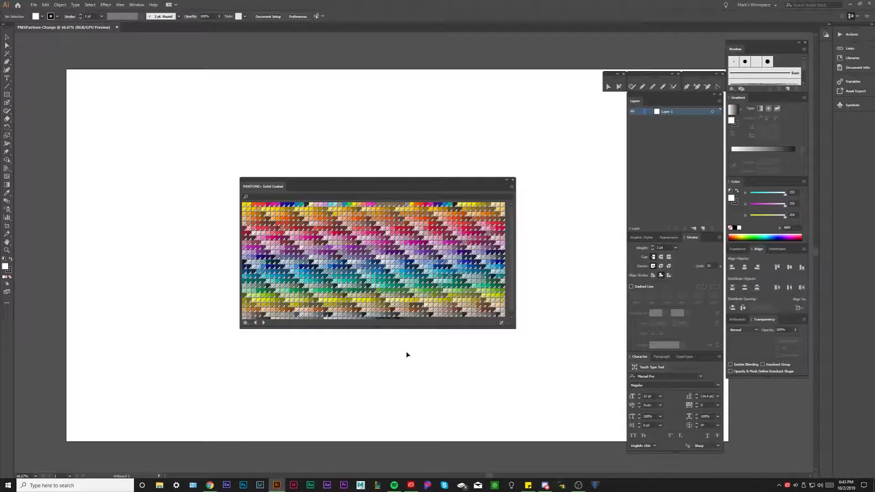
pyautogui.moveTo(510, 342)
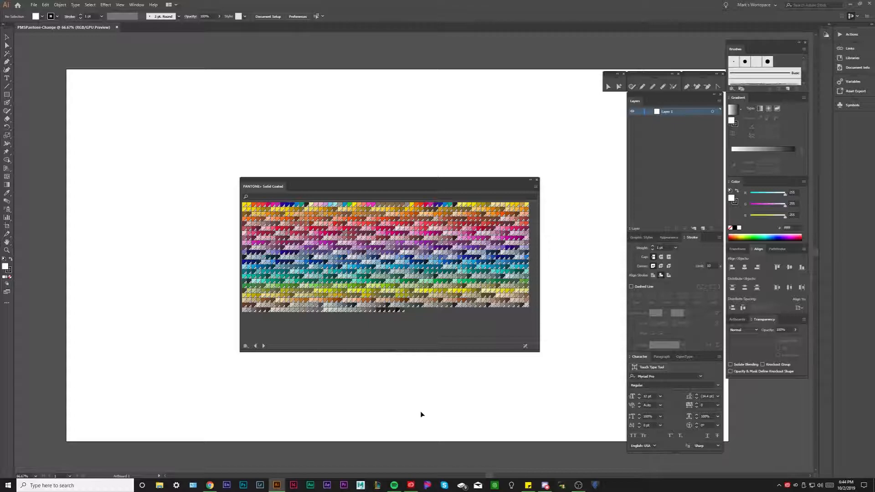
pyautogui.moveTo(421, 408)
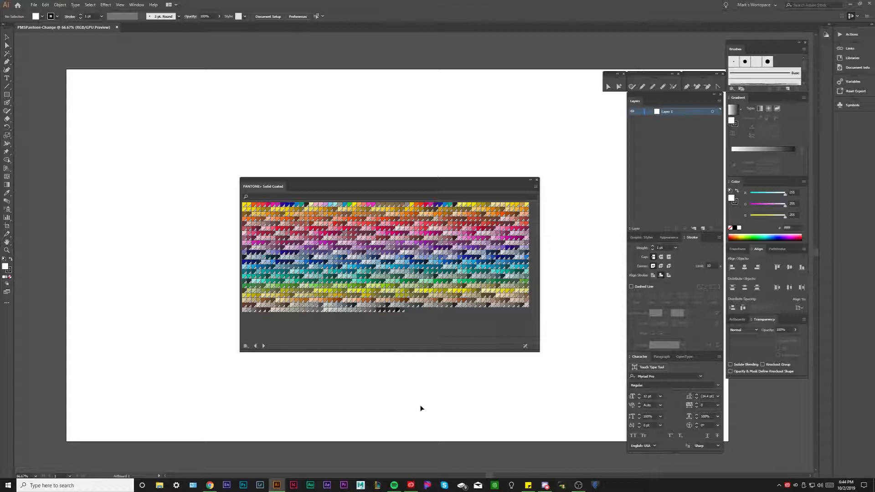
pyautogui.moveTo(424, 388)
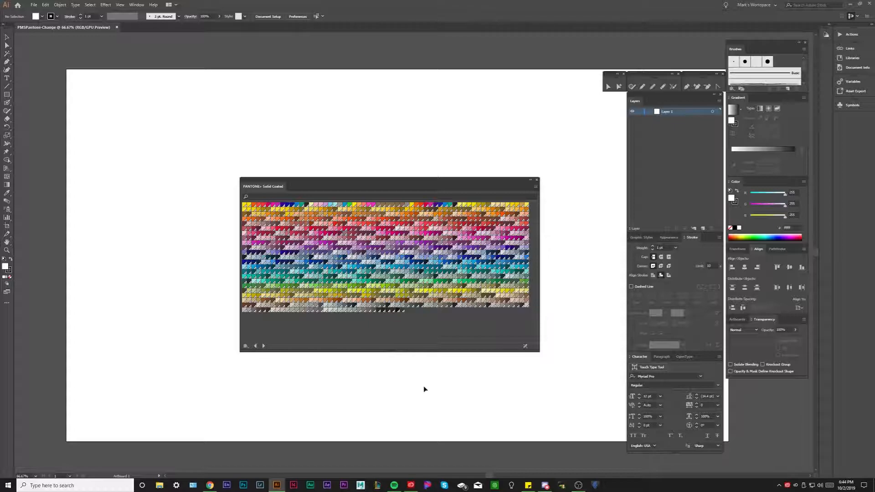
pyautogui.moveTo(179, 194)
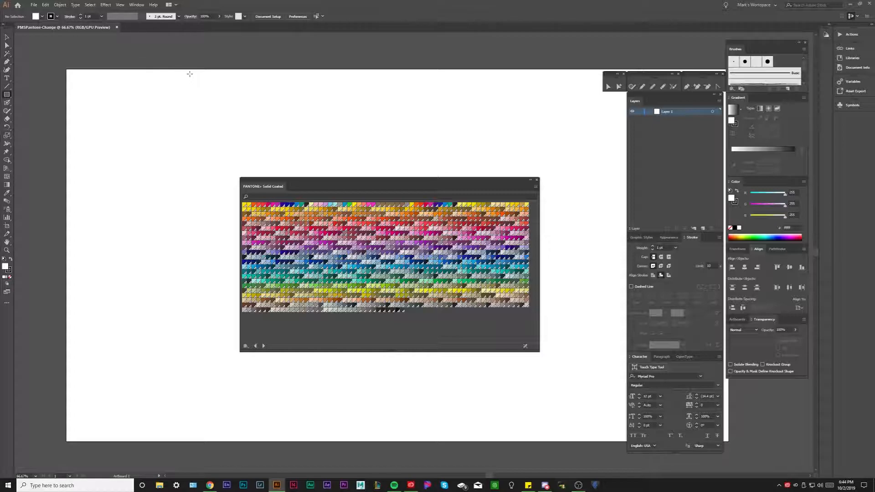
# Step: Drag the PANTONE+ Solid Coated panel up to the upper left of the artboard
pyautogui.moveTo(262, 185); pyautogui.dragTo(211, 144)
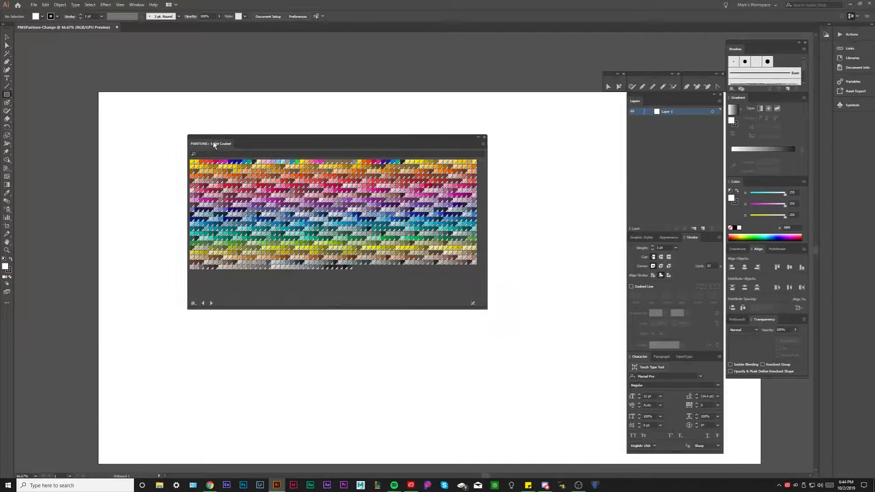
pyautogui.moveTo(211, 144); pyautogui.dragTo(147, 106)
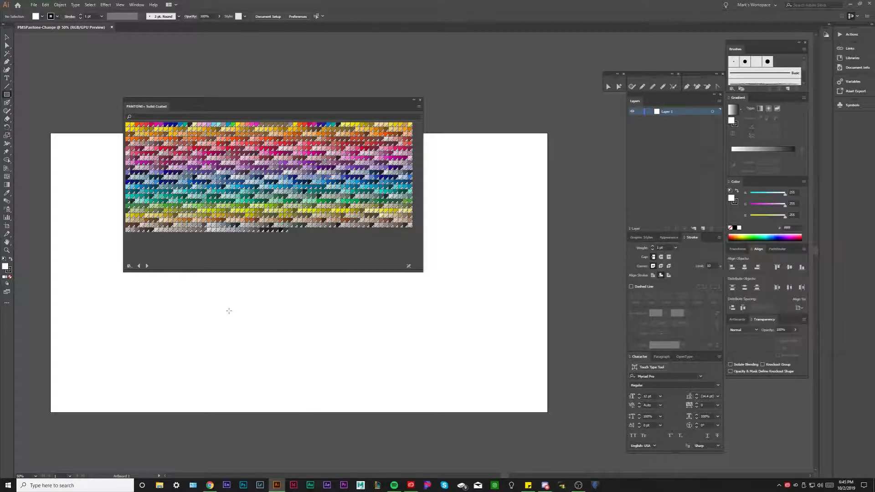
# Step: Draw a square on the artboard and give it a bright blue fill
pyautogui.moveTo(227, 308); pyautogui.dragTo(328, 409)
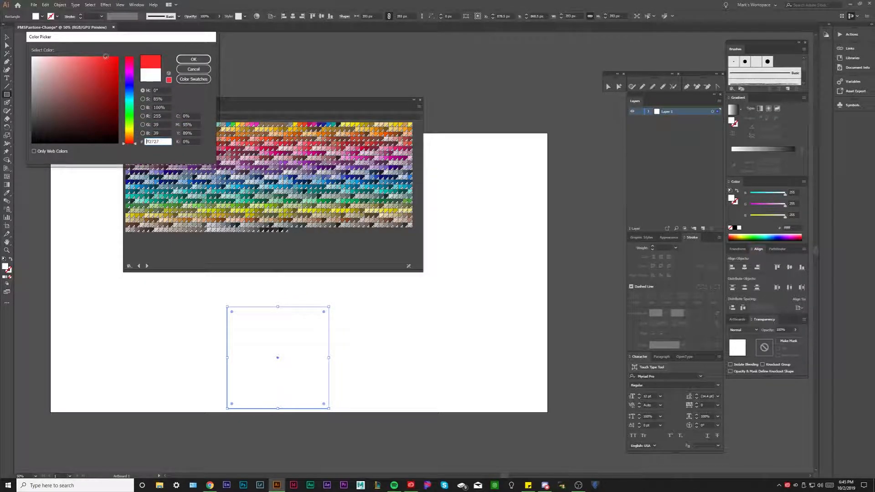
pyautogui.click(194, 59)
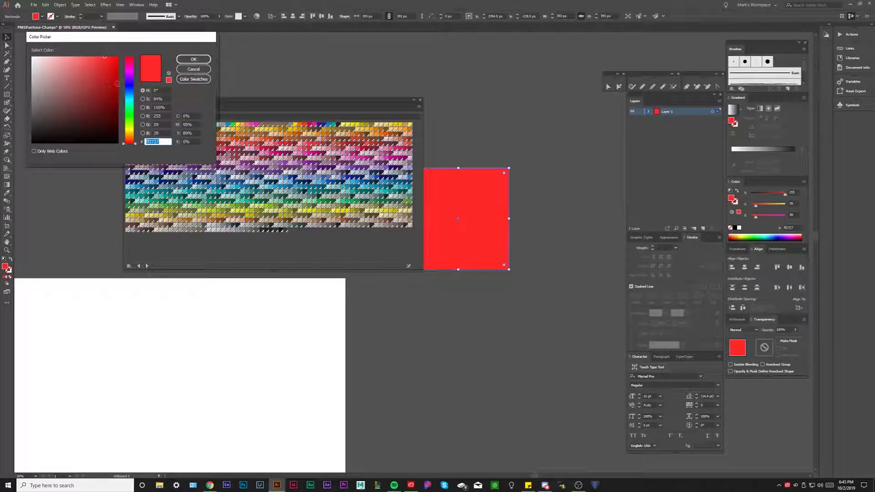
pyautogui.click(130, 67)
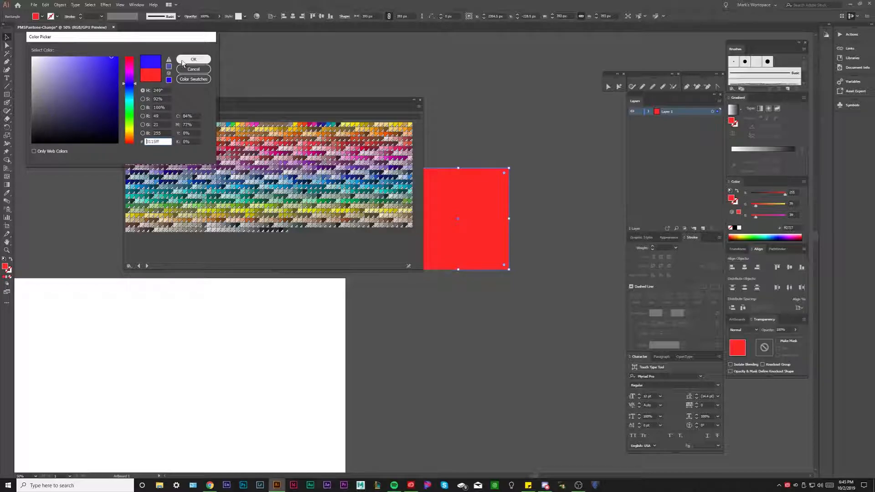
pyautogui.click(193, 59)
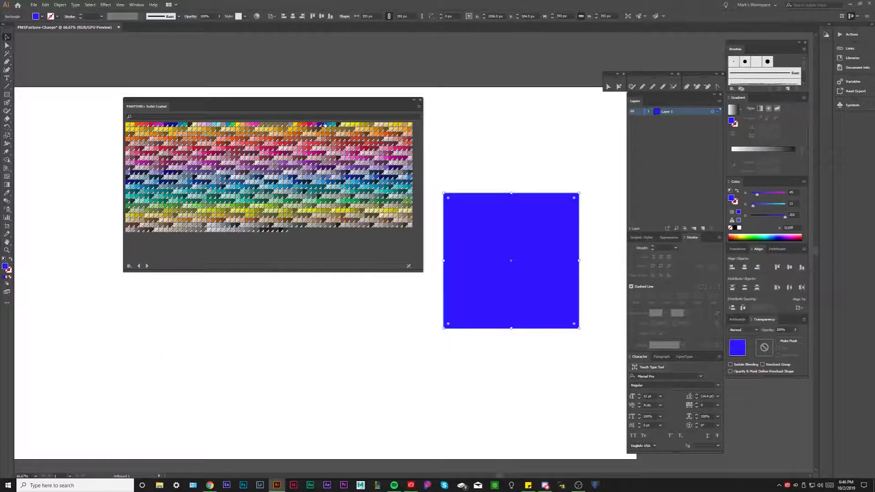
pyautogui.moveTo(380, 186)
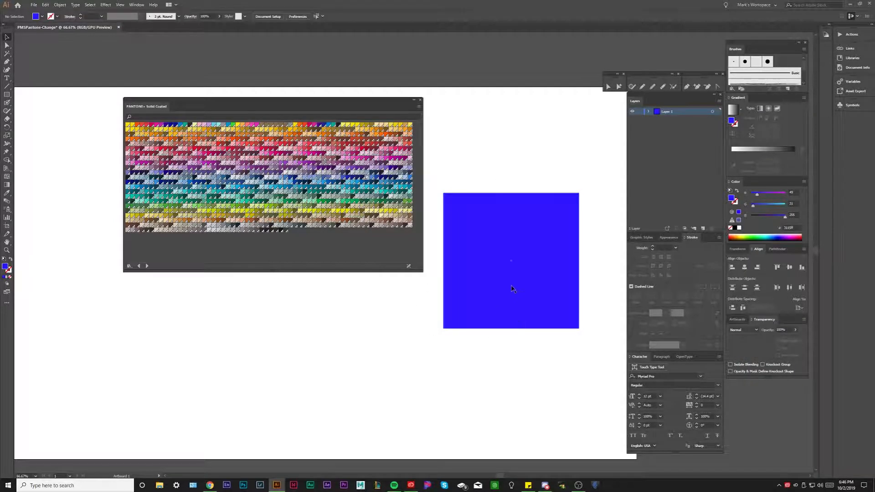
# Step: Select the blue square and open the Edit menu for its color commands
pyautogui.click(510, 261)
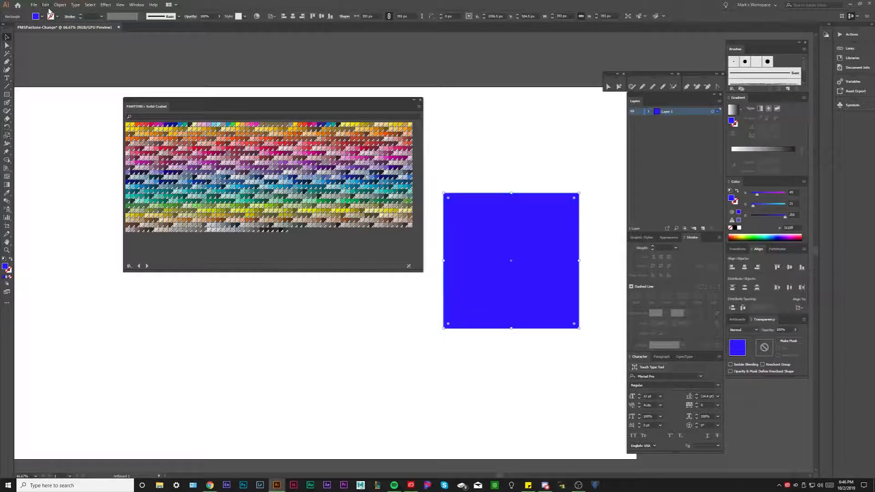
pyautogui.click(44, 5)
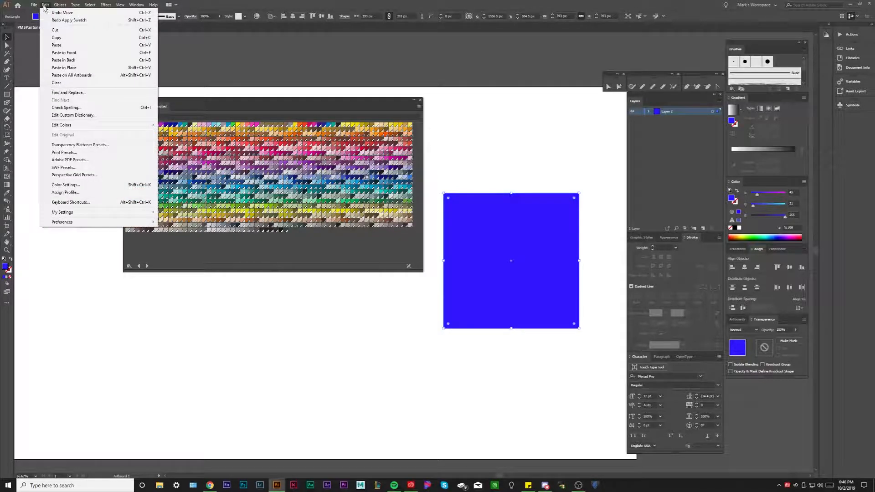
pyautogui.moveTo(62, 124)
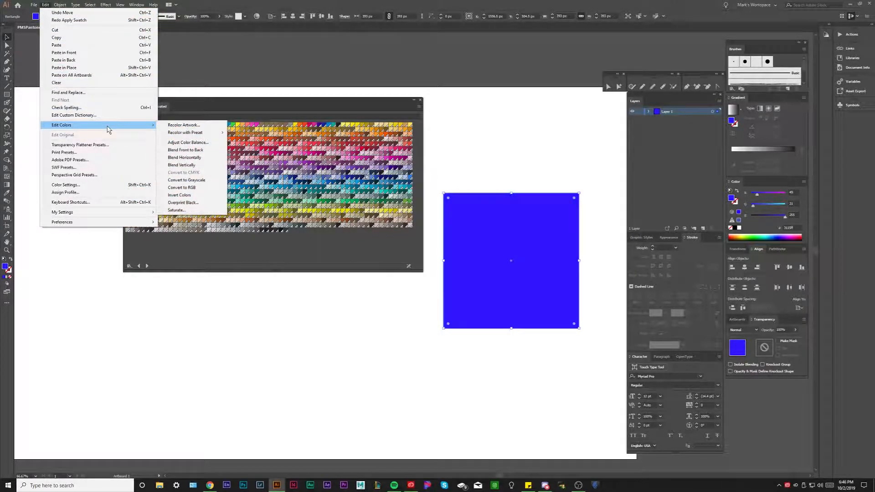
pyautogui.moveTo(201, 135)
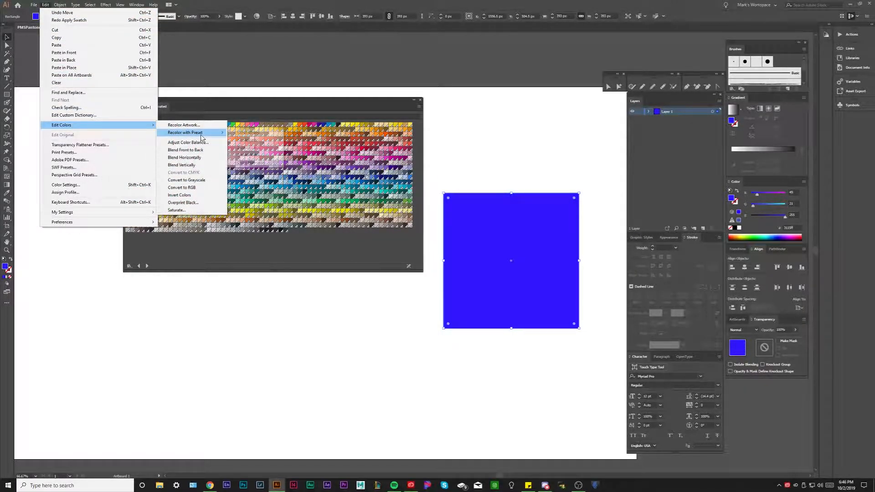
pyautogui.moveTo(184, 125)
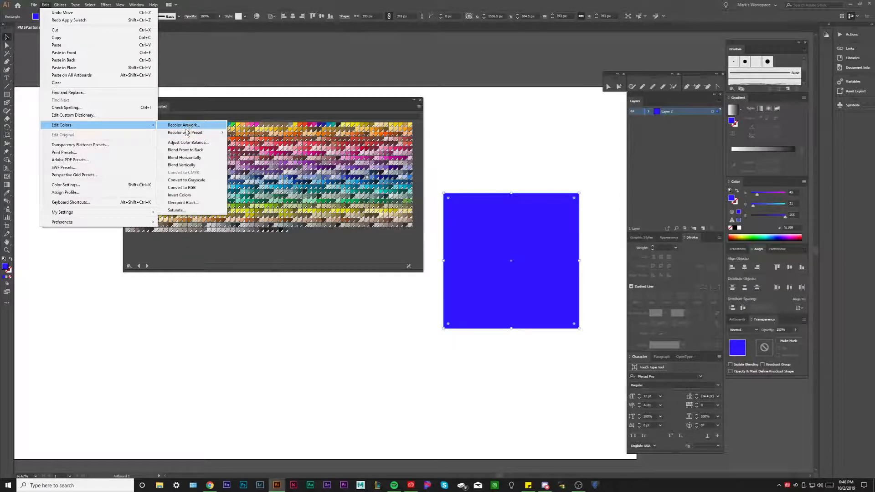
pyautogui.moveTo(186, 132)
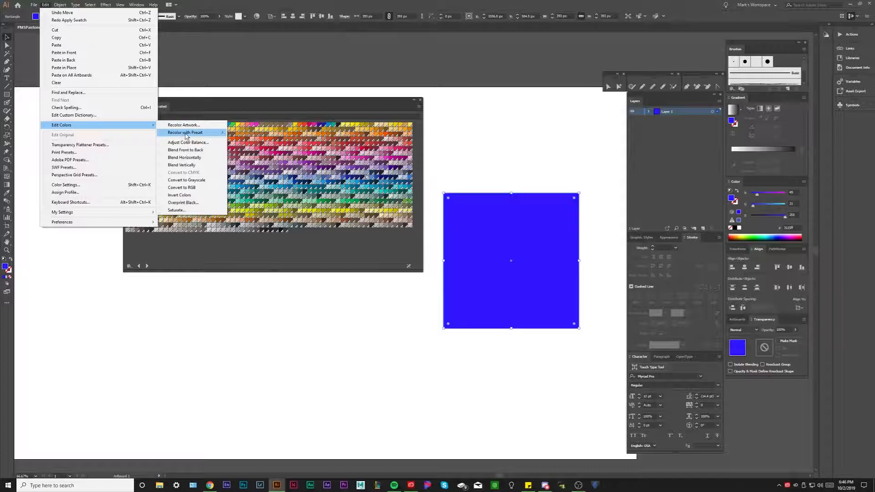
pyautogui.moveTo(184, 132)
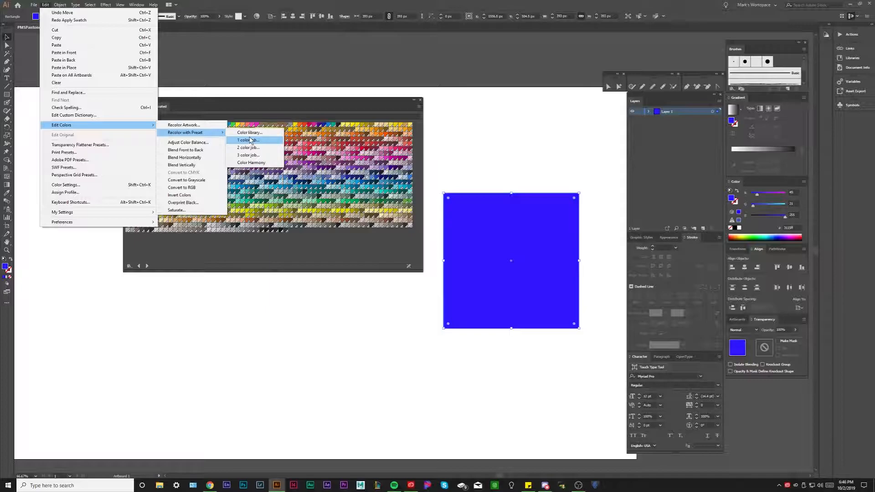
pyautogui.moveTo(248, 155)
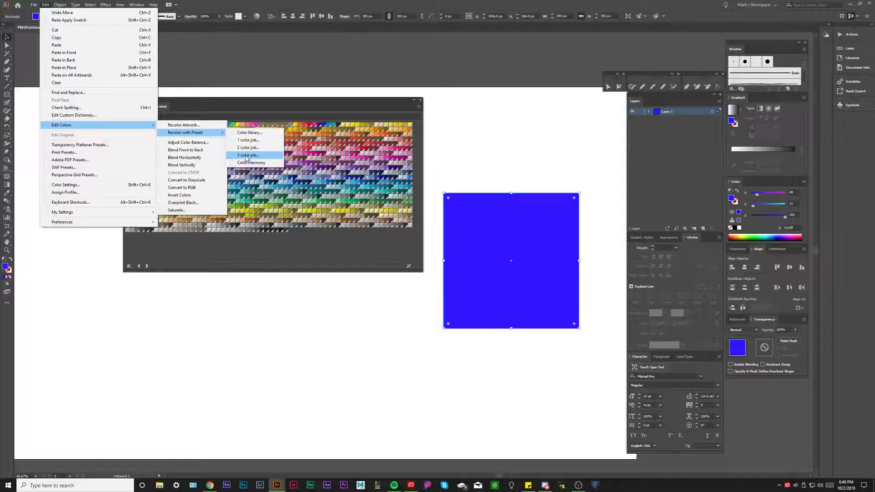
pyautogui.moveTo(266, 158)
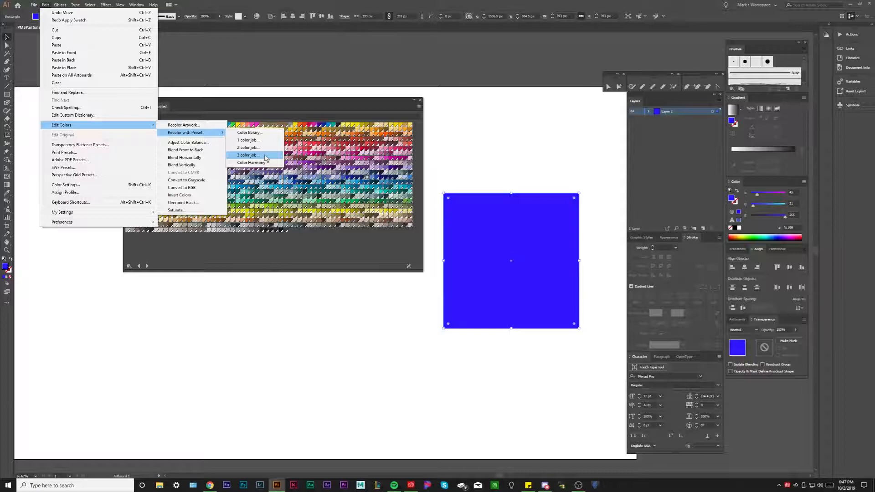
pyautogui.moveTo(264, 140)
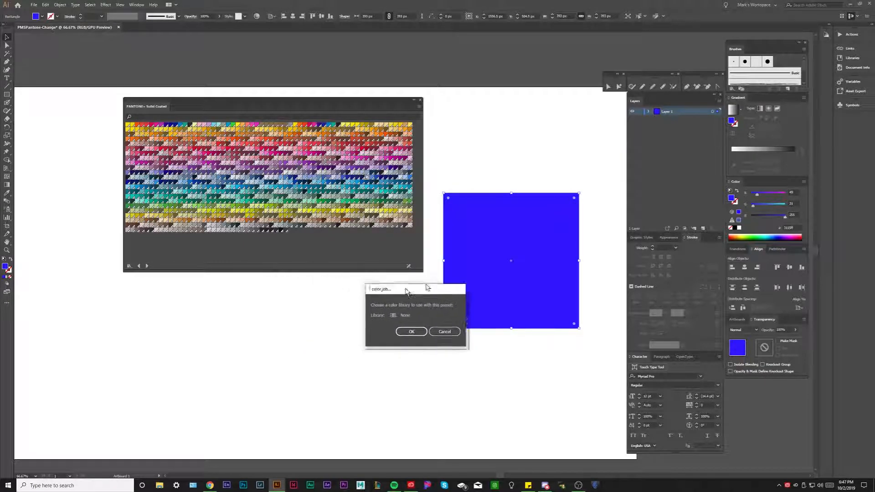
# Step: Choose the PANTONE+ Solid Coated library for the 1 color job and confirm
pyautogui.moveTo(416, 289); pyautogui.dragTo(373, 288)
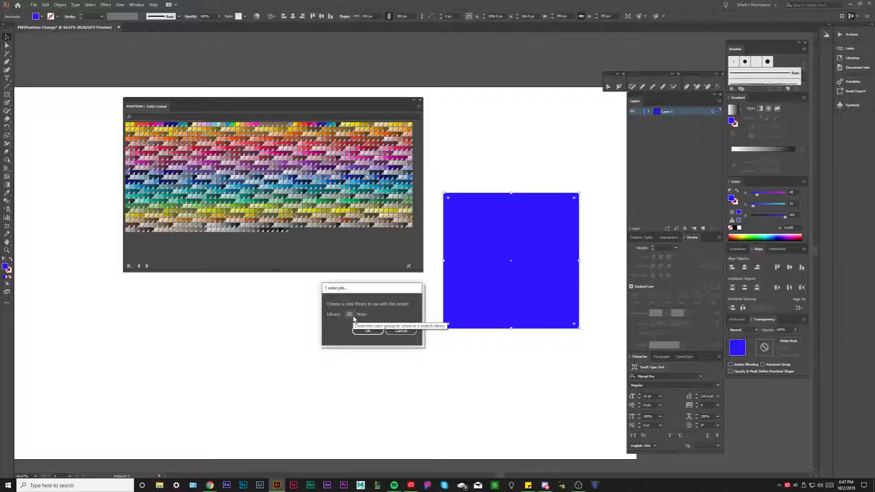
pyautogui.moveTo(547, 230)
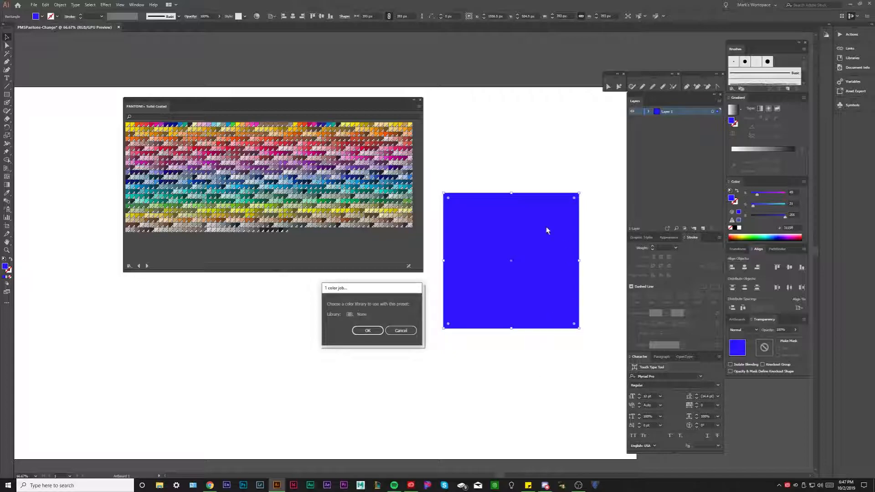
pyautogui.click(350, 314)
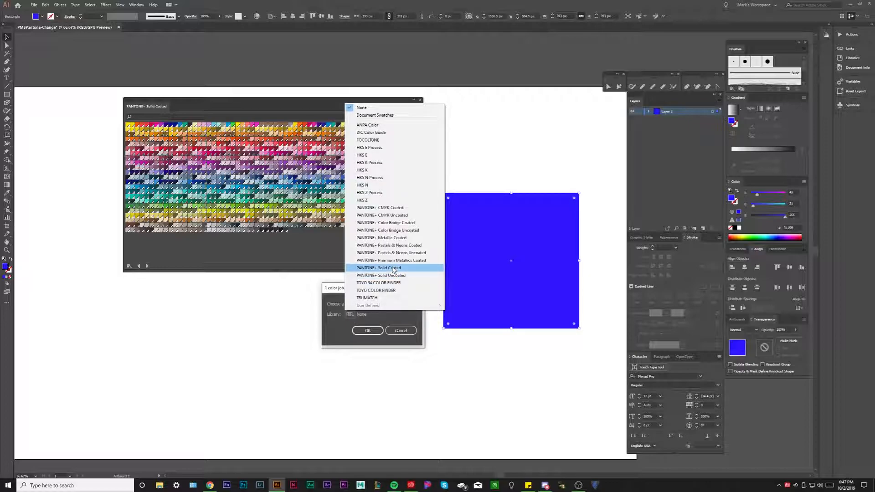
pyautogui.click(379, 268)
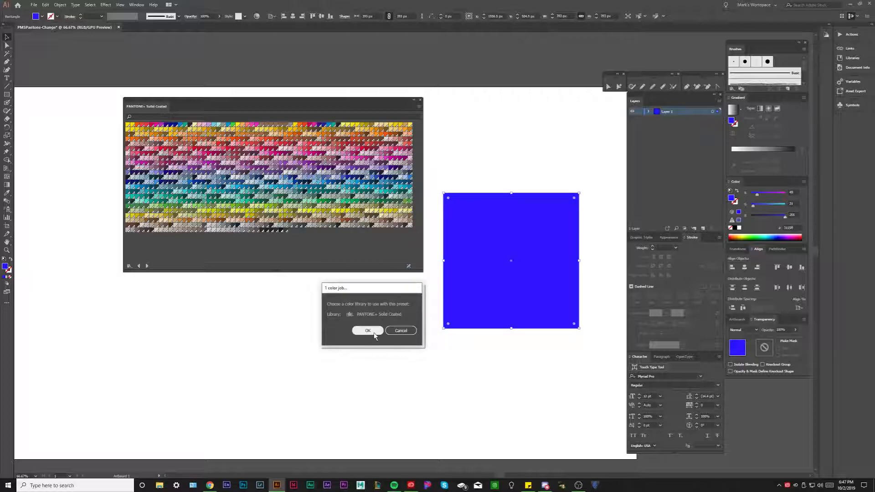
pyautogui.click(368, 331)
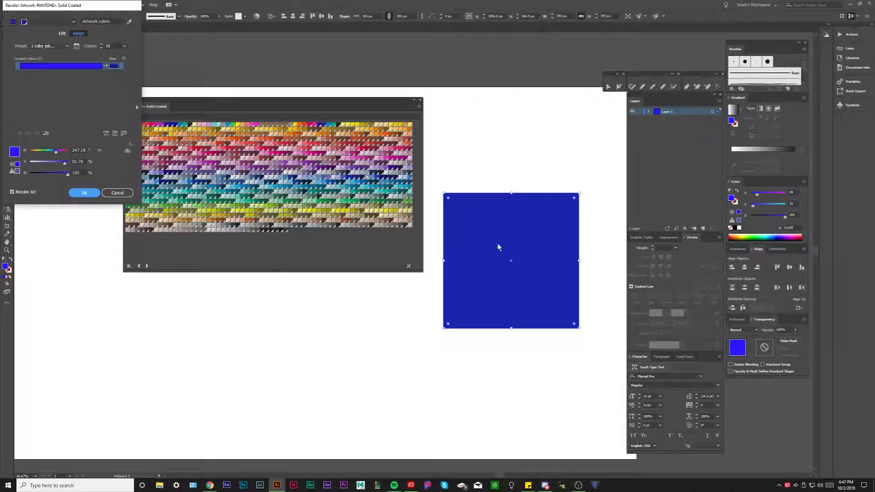
pyautogui.moveTo(591, 246)
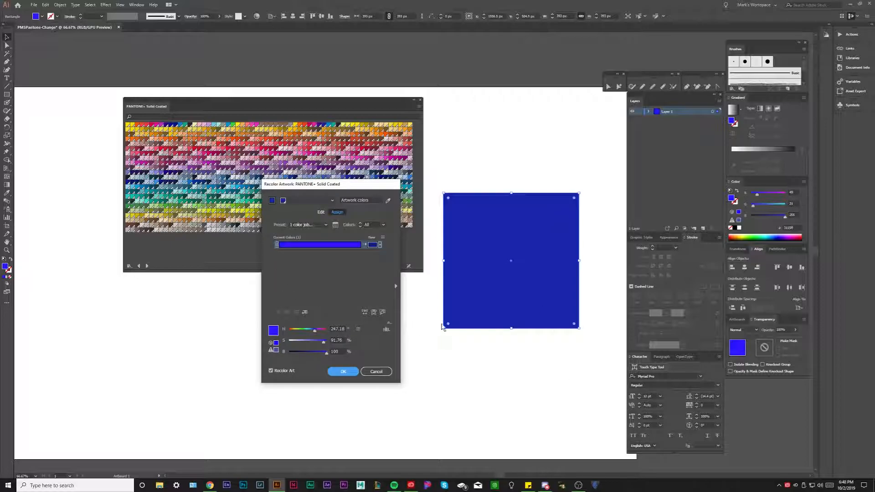
pyautogui.moveTo(301, 286)
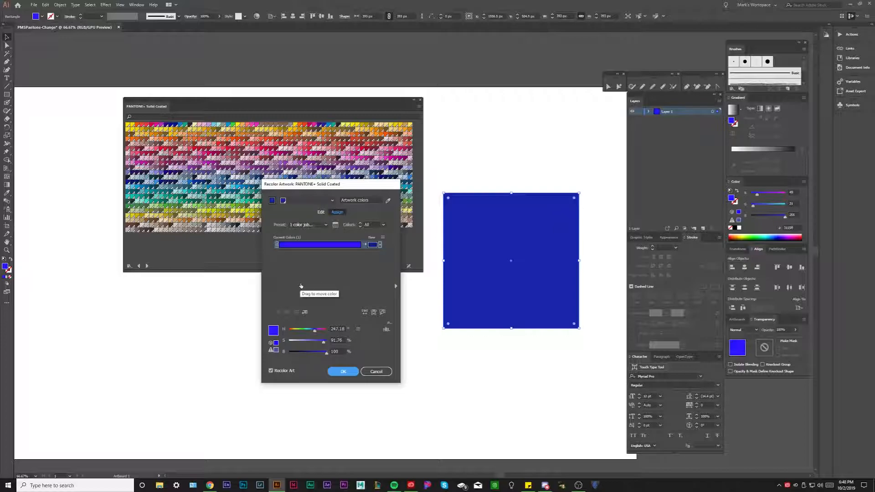
# Step: Apply the Pantone Solid Coated blue to the square from Recolor Artwork
pyautogui.click(343, 371)
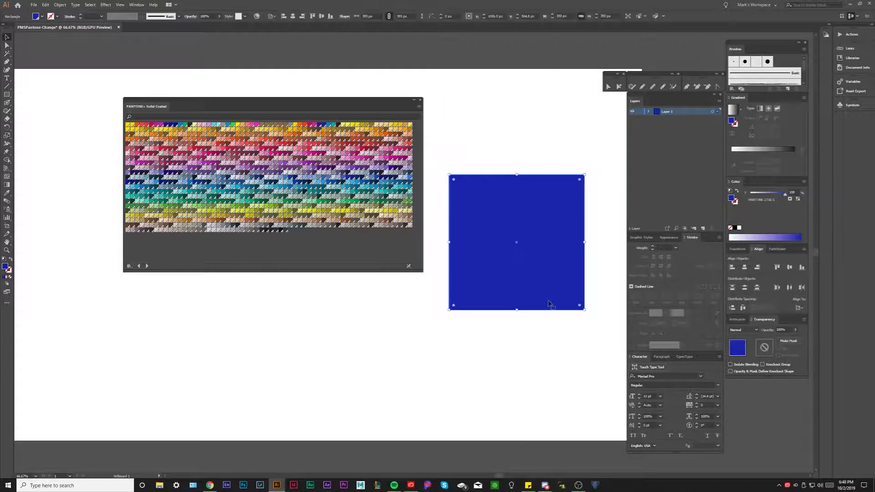
# Step: Search the Pantone swatches for 2736 and check the blue square's fill values
pyautogui.click(136, 4)
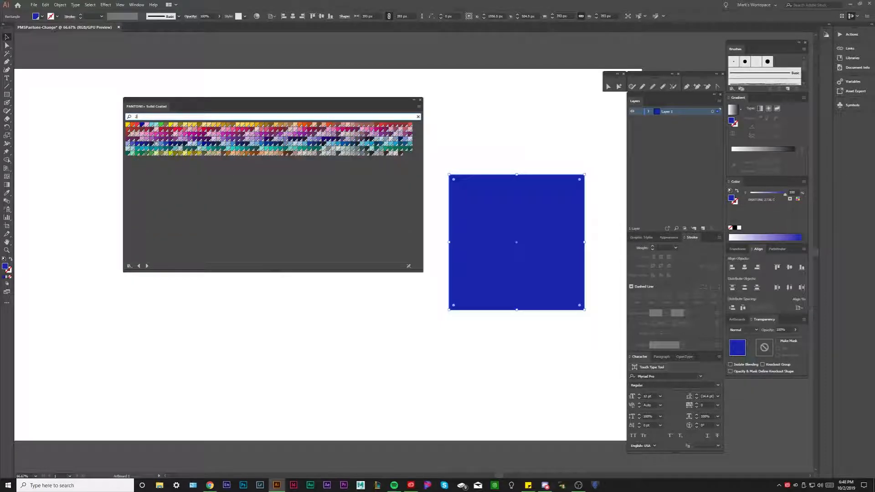
pyautogui.write('2736')
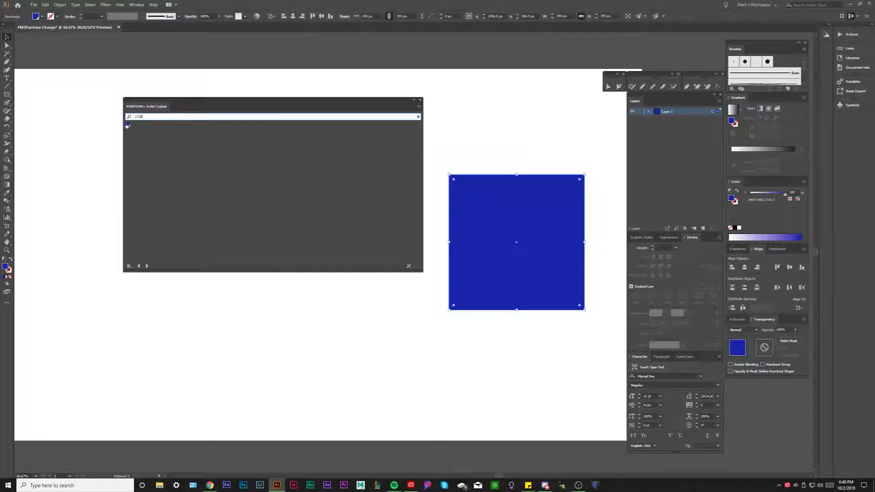
pyautogui.click(484, 145)
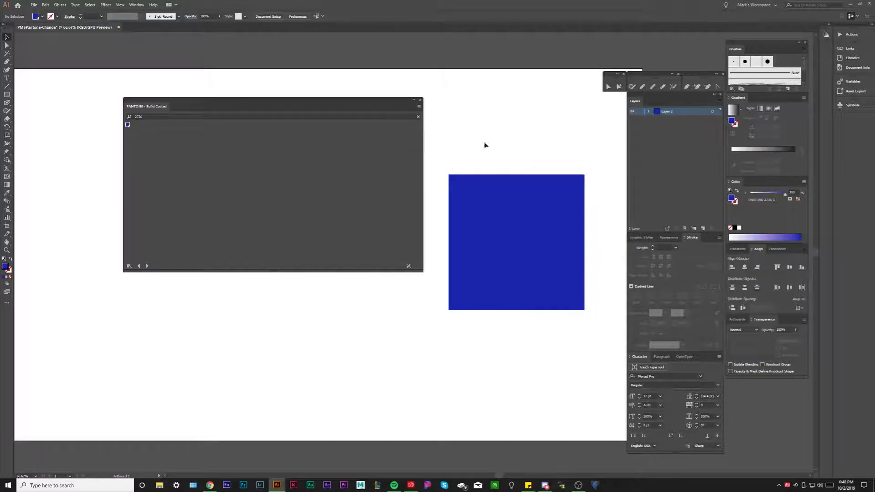
pyautogui.click(516, 242)
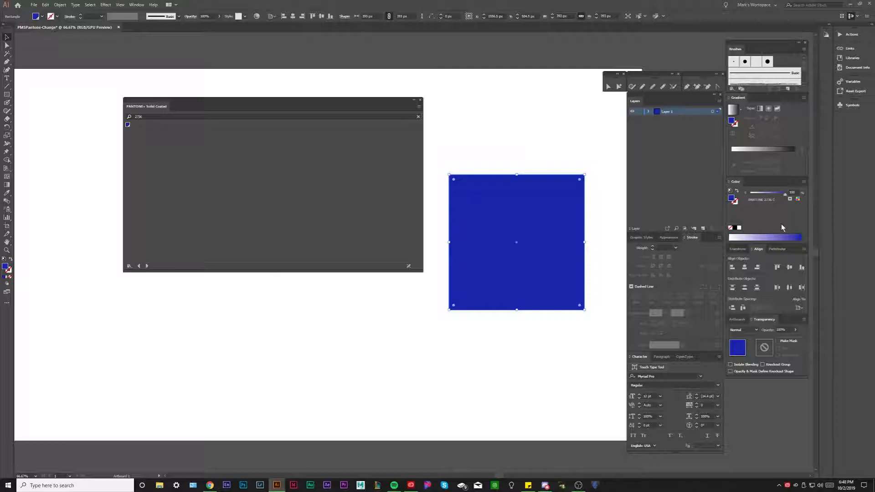
pyautogui.moveTo(776, 218)
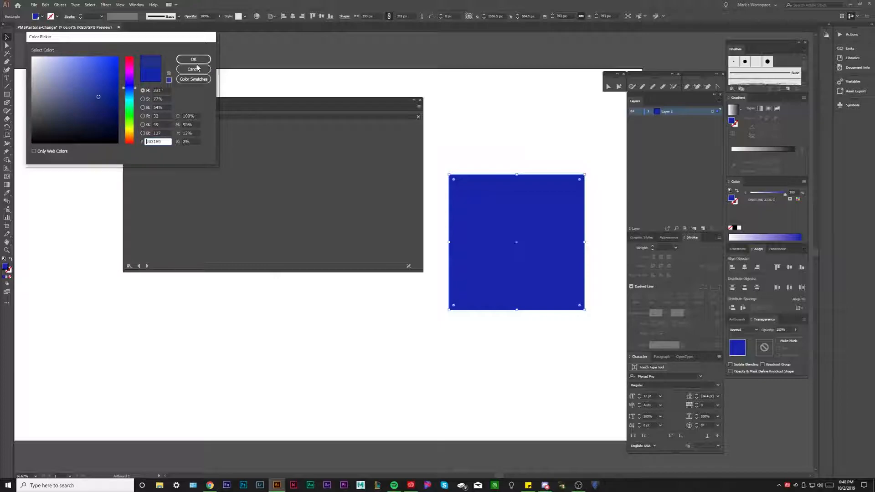
pyautogui.click(193, 59)
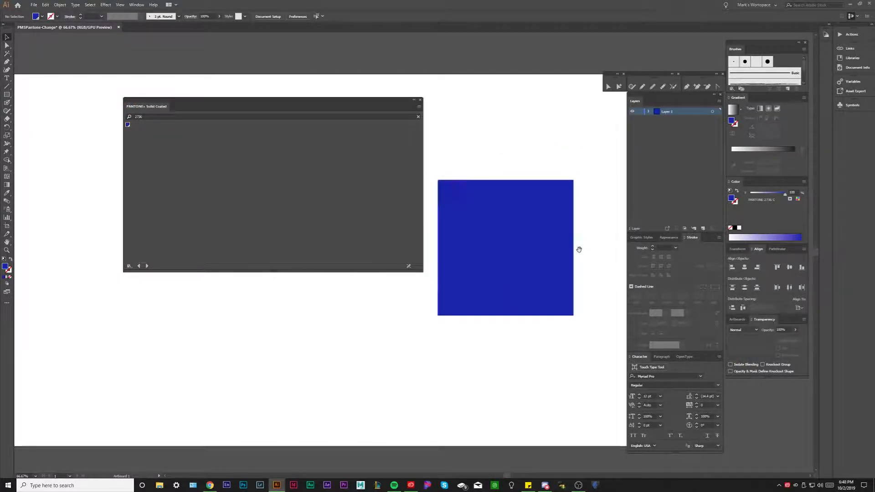
pyautogui.click(505, 247)
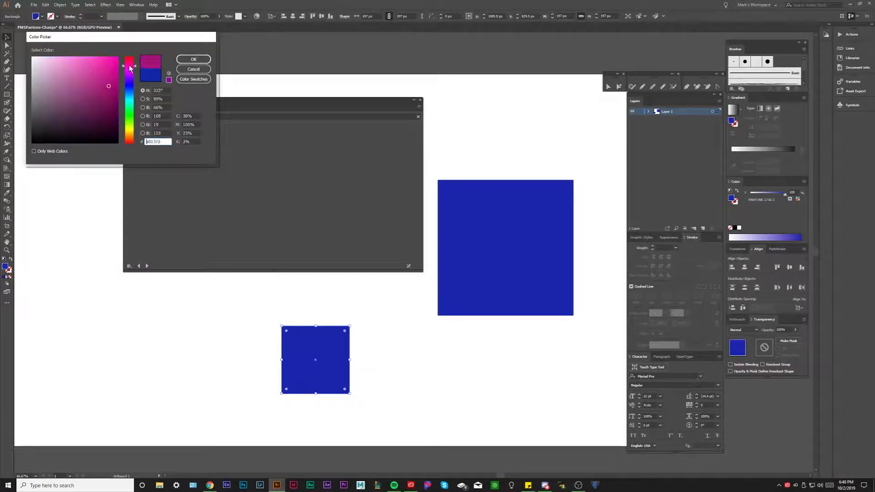
# Step: Confirm the bright pink fill and select the smaller pink square
pyautogui.click(194, 59)
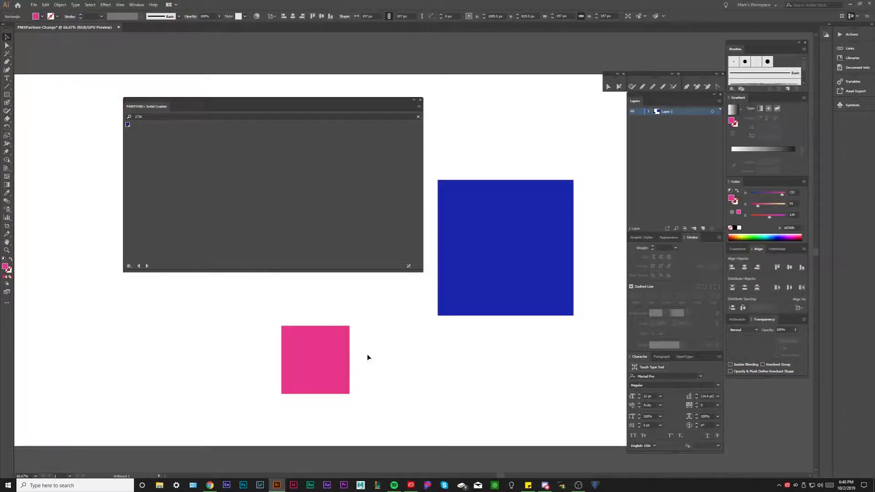
pyautogui.click(315, 360)
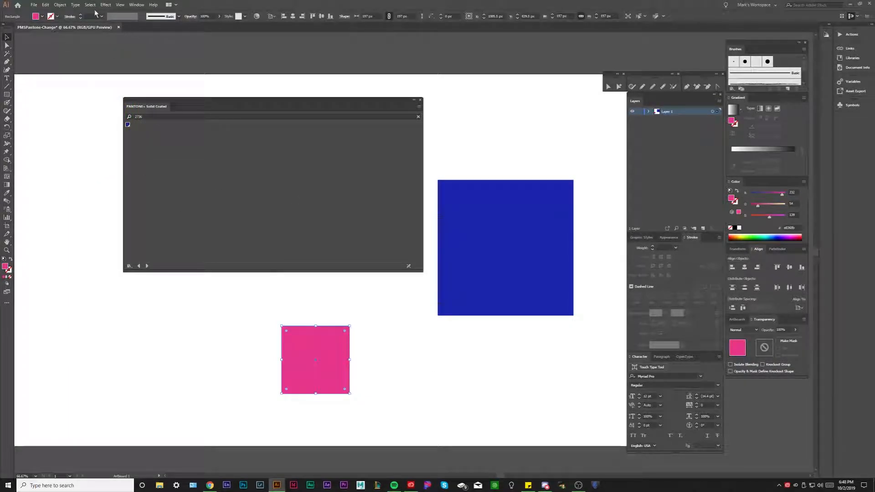
# Step: Recolor the pink square via a 1-color preset job using PANTONE+ Solid Coated, then deselect it
pyautogui.click(45, 5)
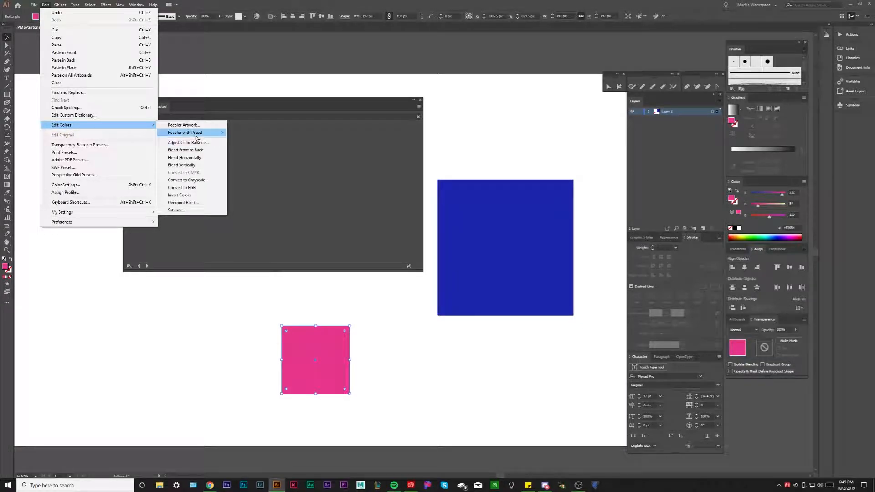
pyautogui.click(185, 132)
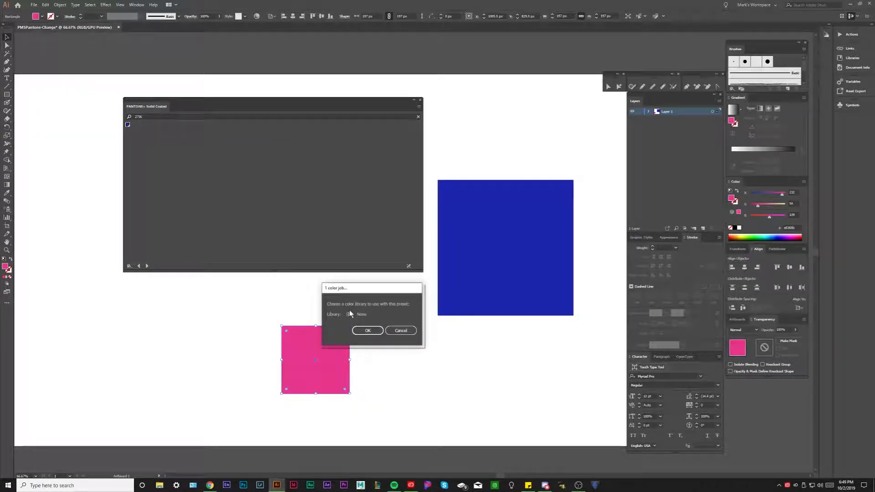
pyautogui.click(361, 314)
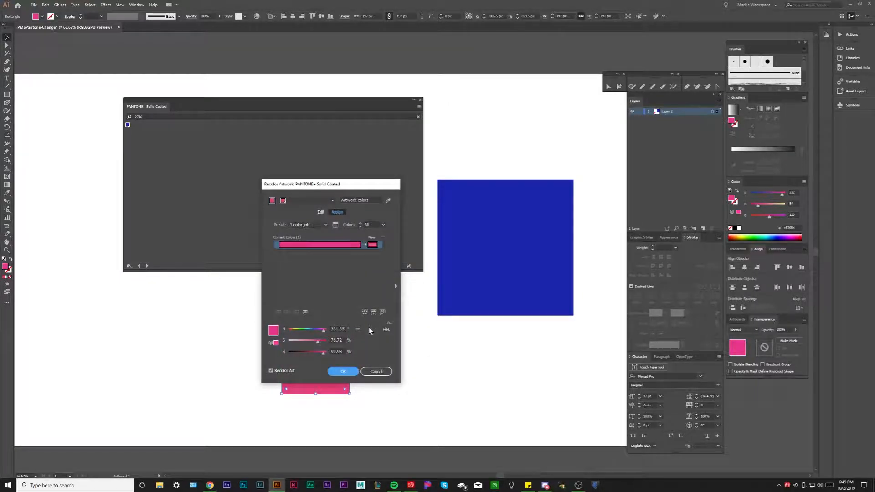
pyautogui.click(343, 371)
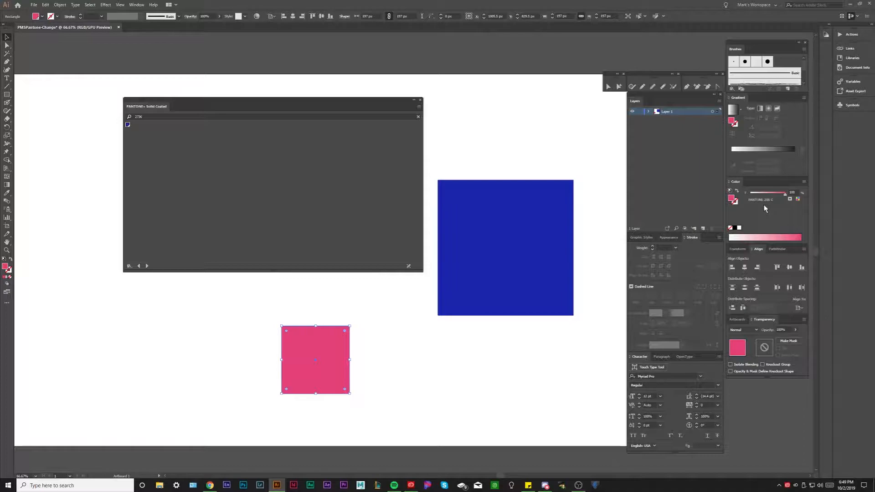
pyautogui.click(406, 348)
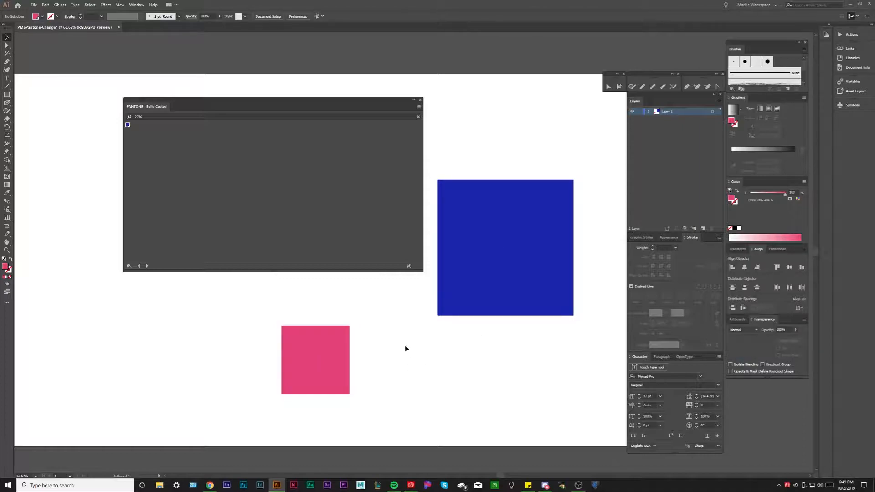
# Step: Close the PANTONE+ Solid Coated swatch library and save the document
pyautogui.click(315, 359)
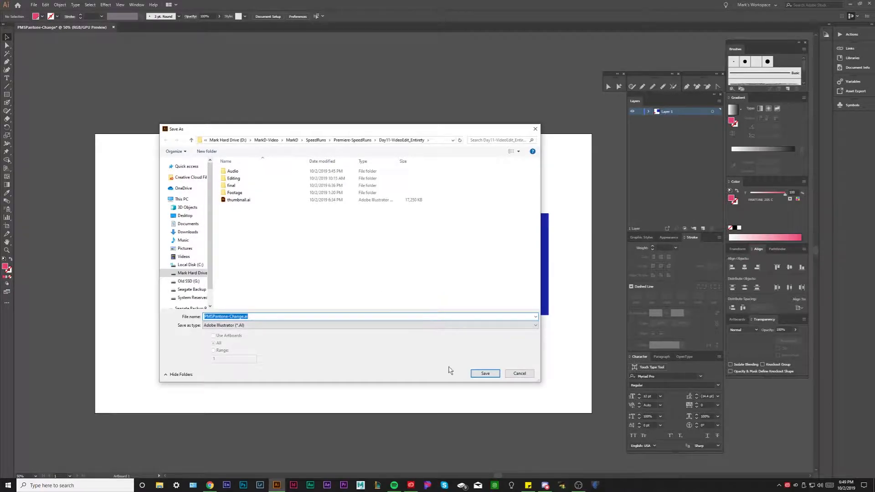
pyautogui.click(484, 373)
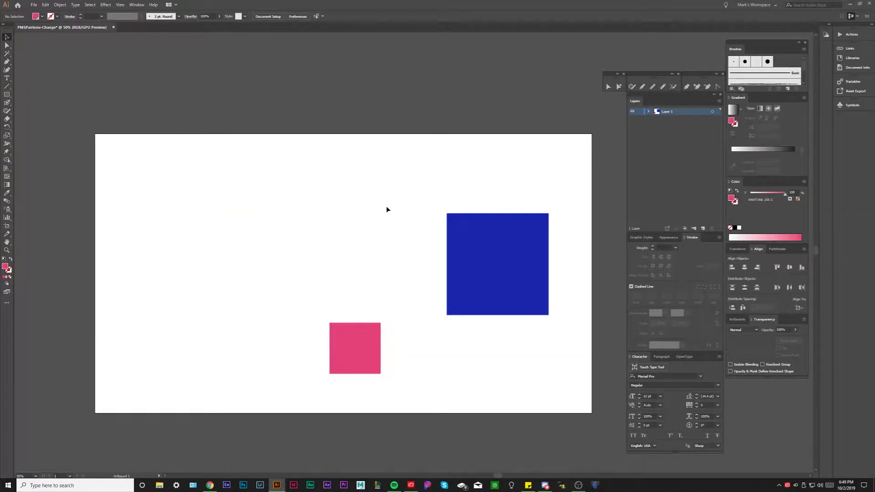